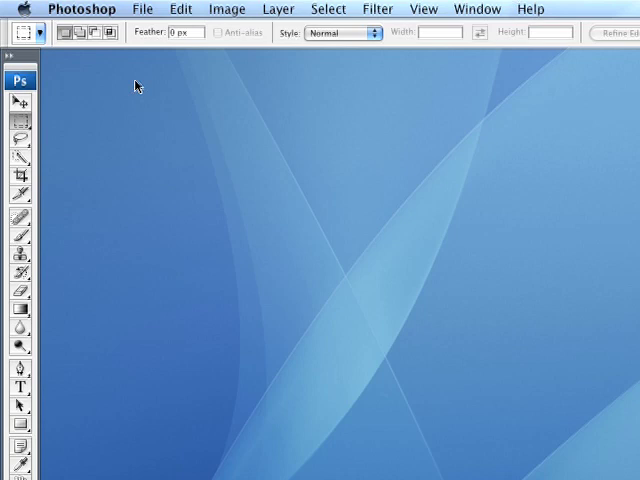
Open the File menu in Photoshop's menu bar
click(142, 9)
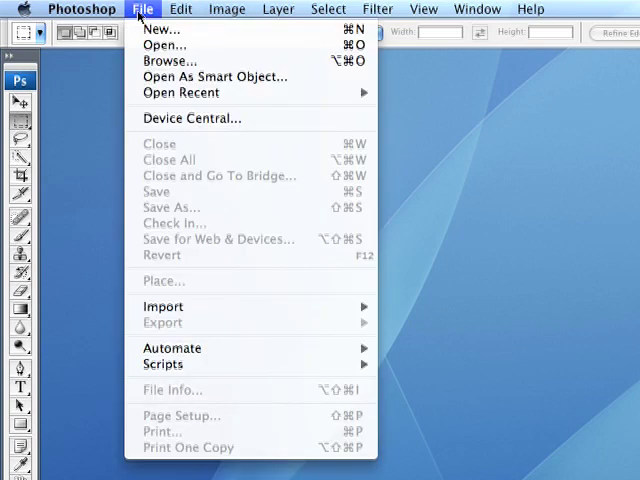
Start a new document named 'Comic Book (Page)' using the International Paper A4 preset at 300 ppi
click(161, 28)
text(Co)
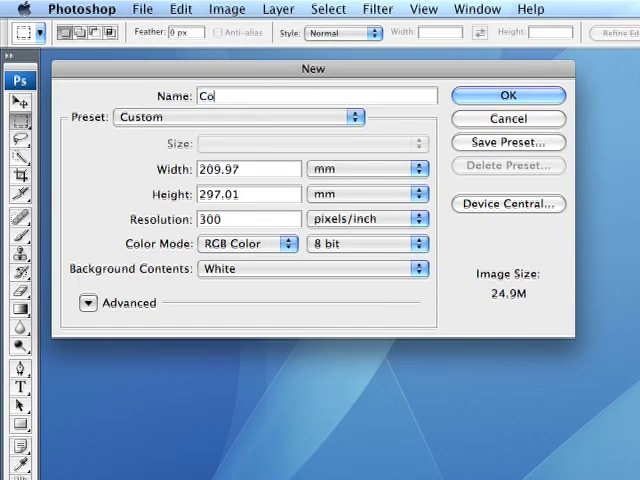
text(mic B)
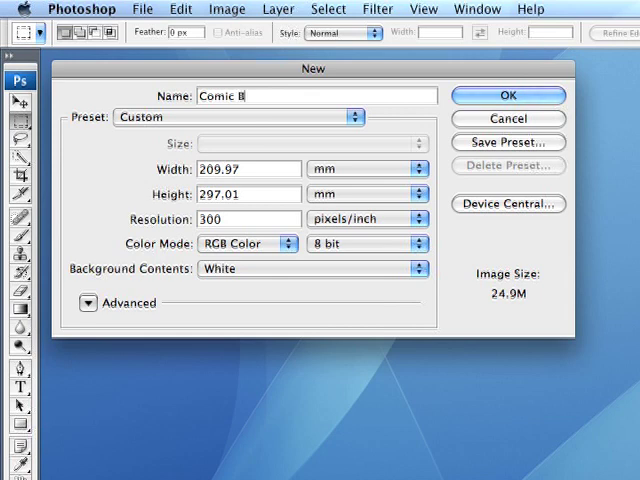
text(ook (Pag)
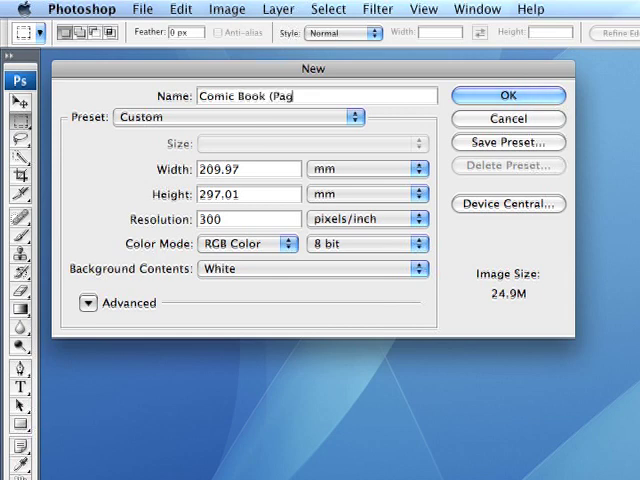
text(e))
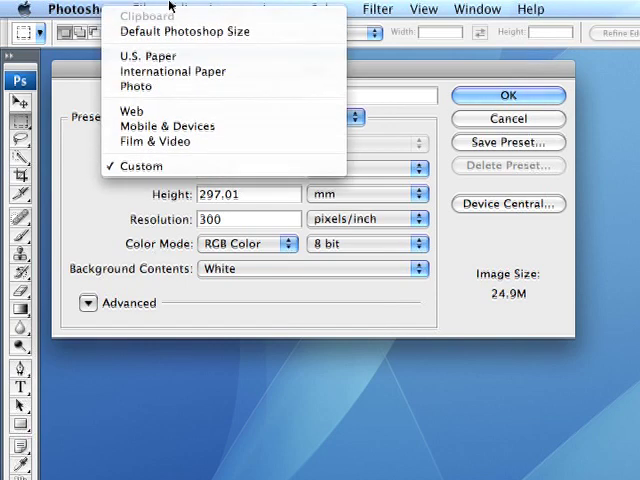
mouse_move(172, 71)
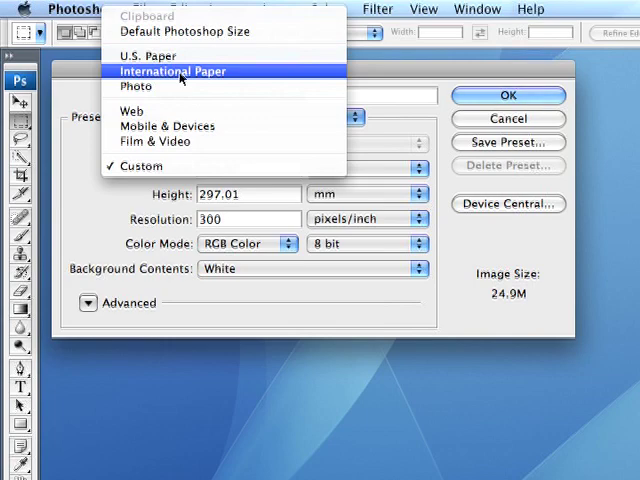
click(172, 70)
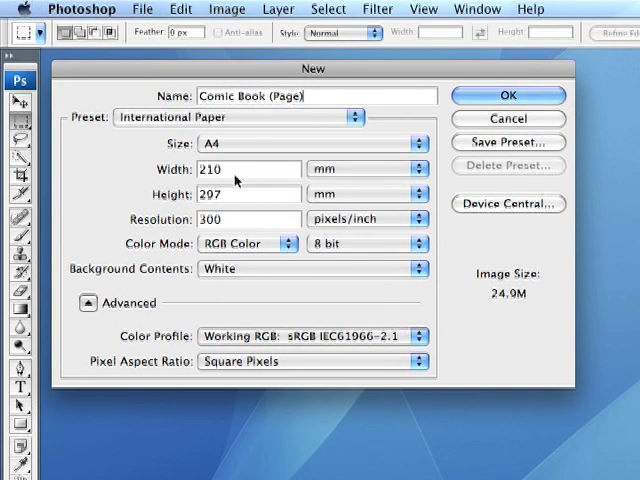
mouse_move(235, 183)
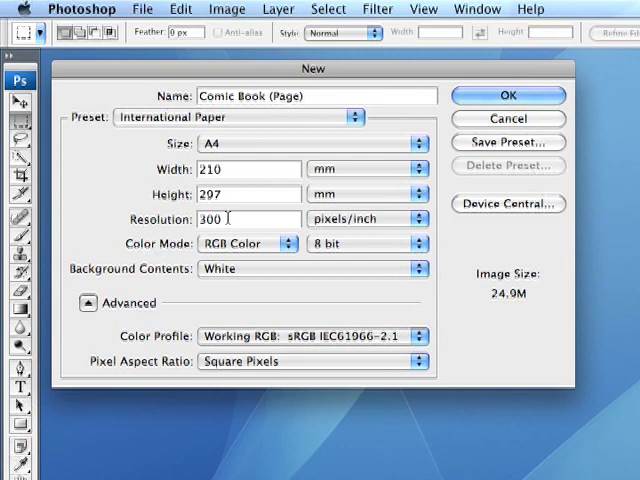
mouse_move(230, 218)
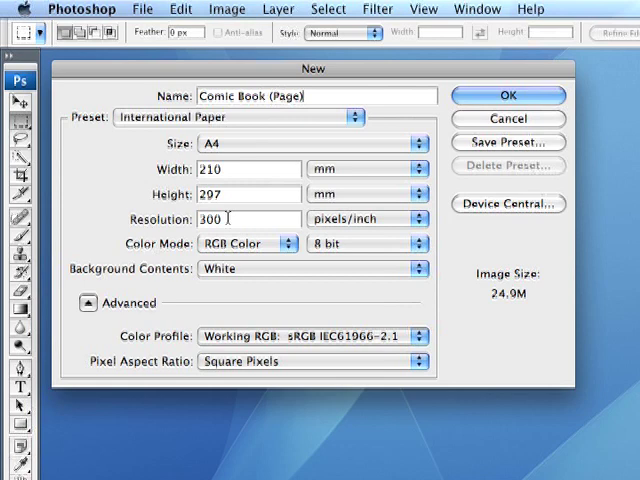
mouse_move(232, 243)
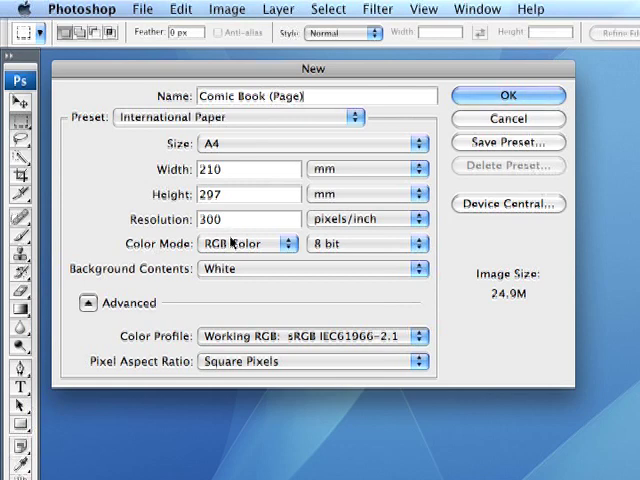
mouse_move(232, 243)
text( 1)
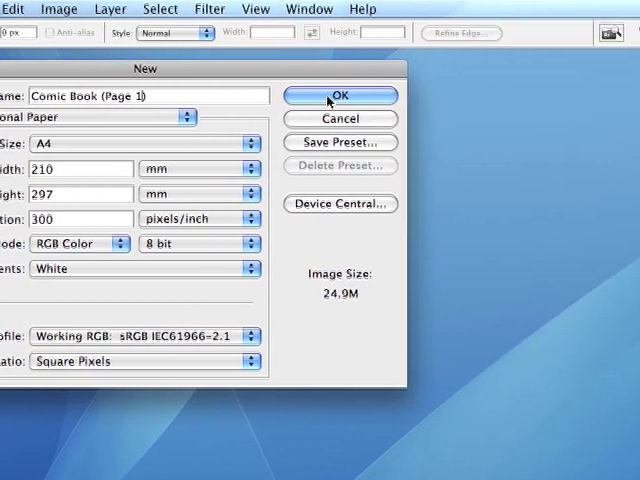
Confirm the New dialog to create the A4 Comic Book (Page 1) document
click(339, 95)
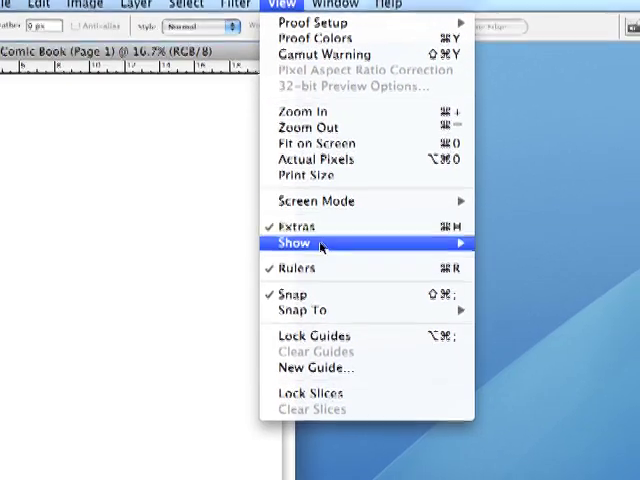
mouse_move(315, 234)
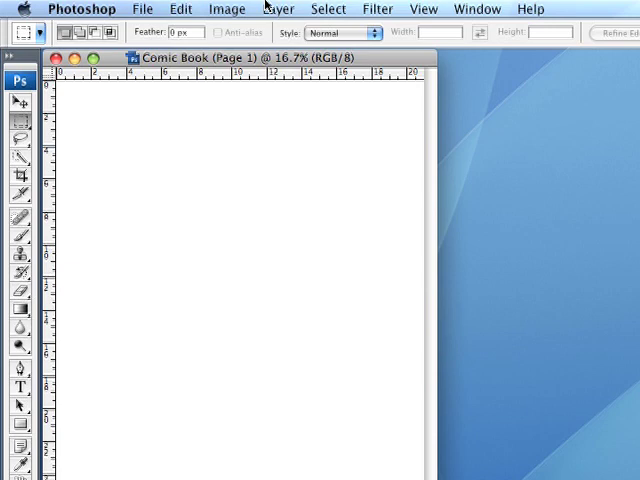
mouse_move(95, 71)
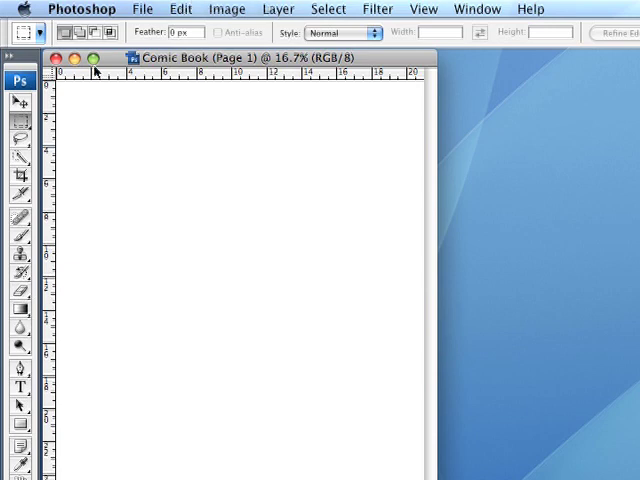
Select the Move tool for dragging guides onto the page
click(20, 103)
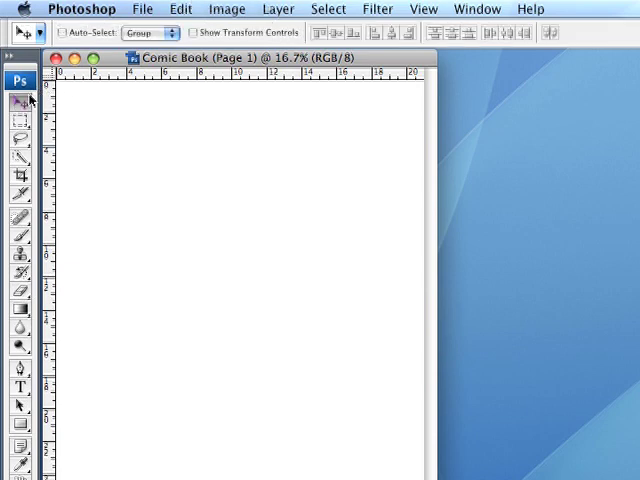
mouse_move(20, 101)
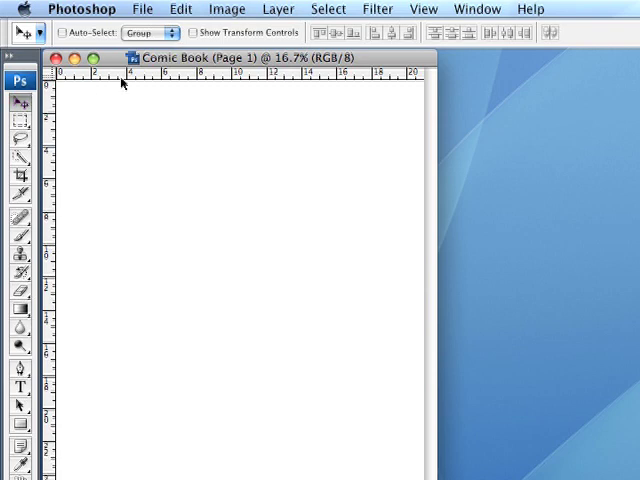
mouse_move(152, 78)
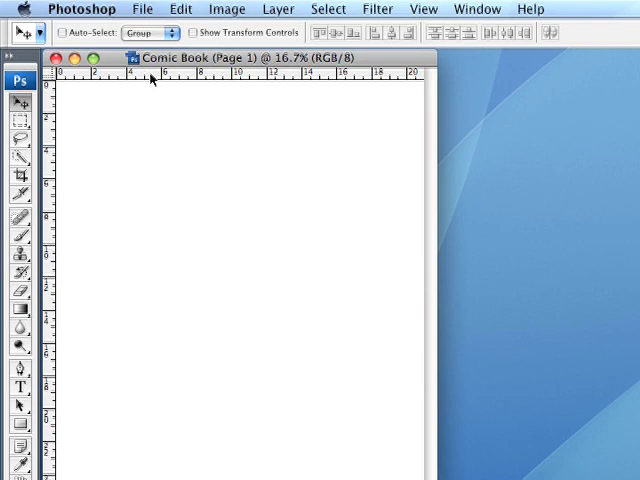
mouse_move(194, 78)
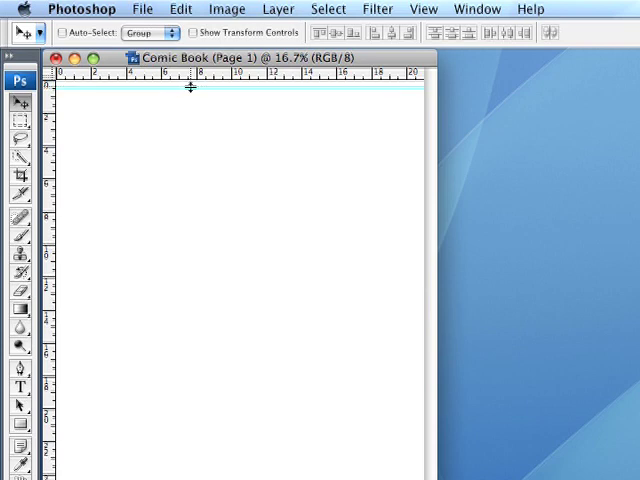
mouse_move(168, 106)
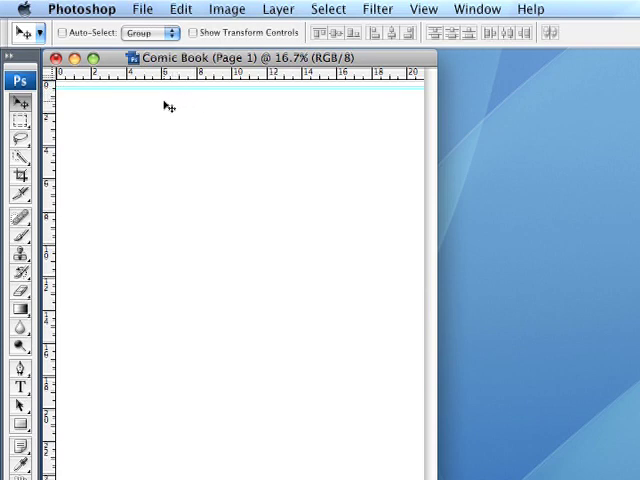
mouse_move(55, 108)
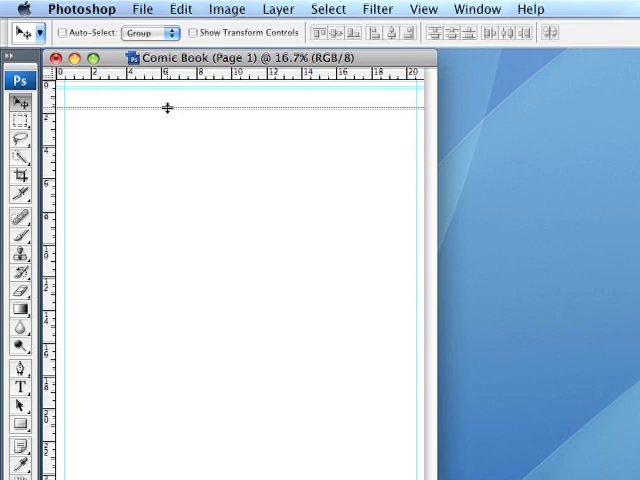
Drag another horizontal guide down from the ruler, just below the top guide
drag(167, 107, 157, 168)
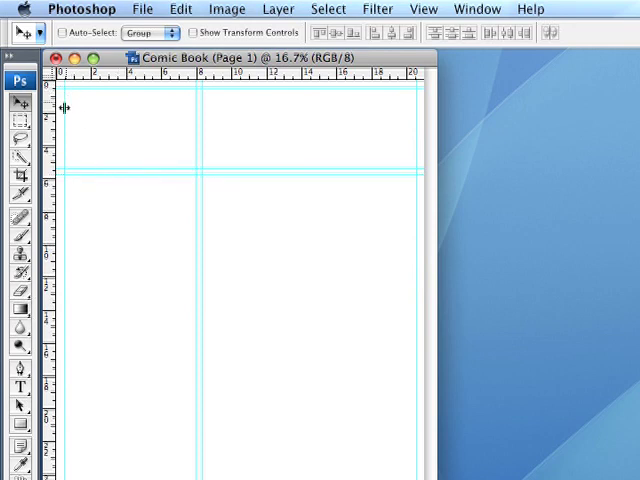
mouse_move(193, 168)
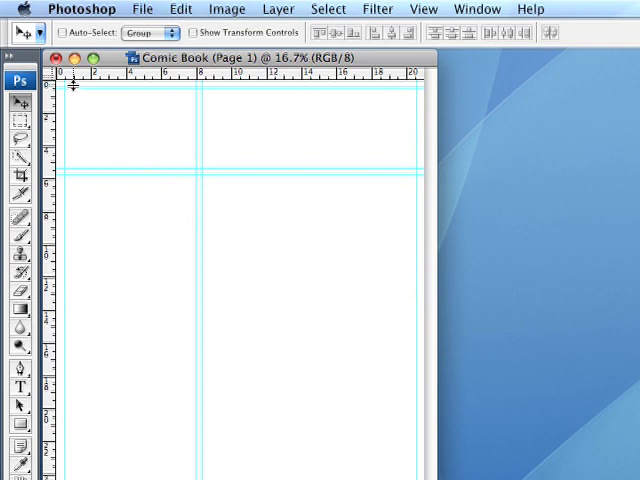
mouse_move(78, 247)
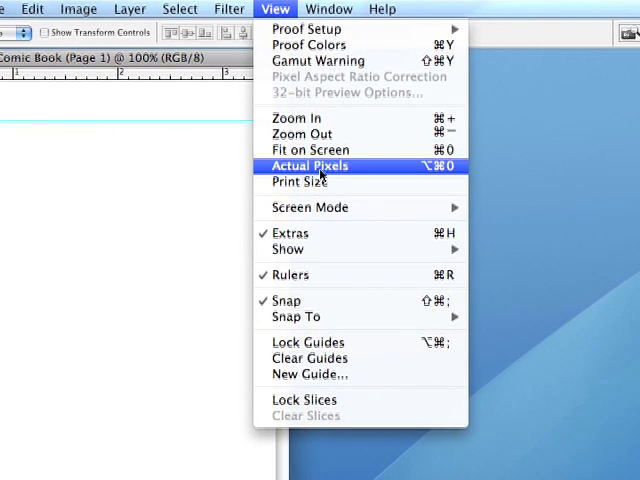
mouse_move(310, 149)
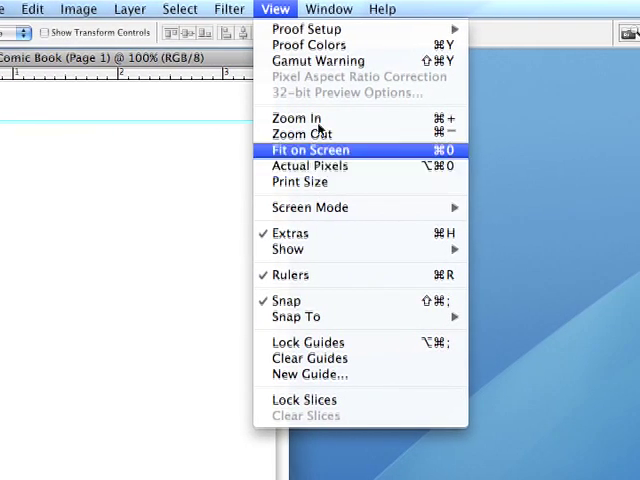
Change the page magnification from the View menu
click(310, 149)
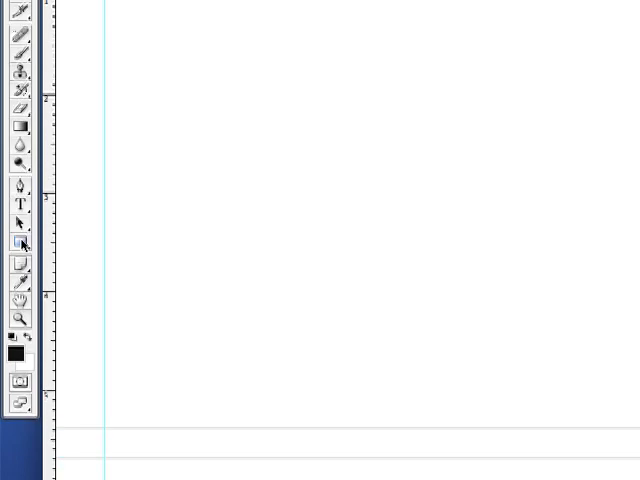
mouse_move(22, 245)
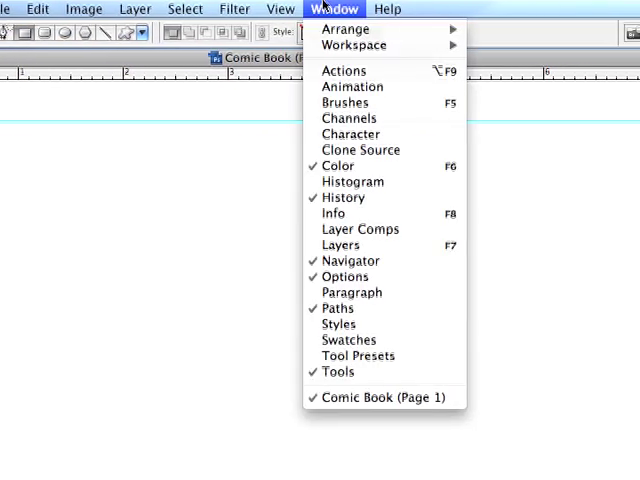
mouse_move(341, 28)
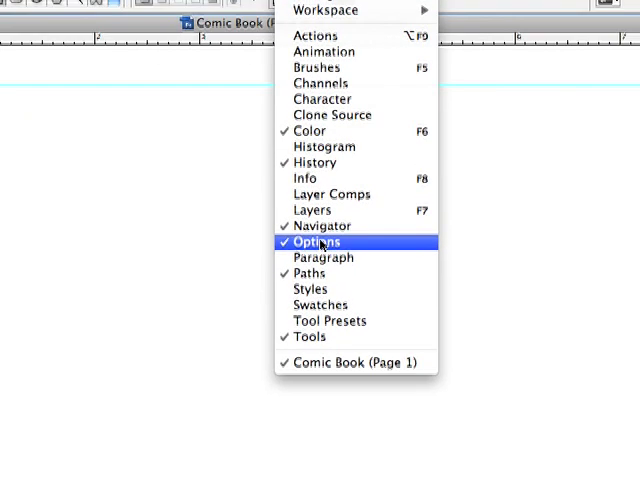
click(316, 241)
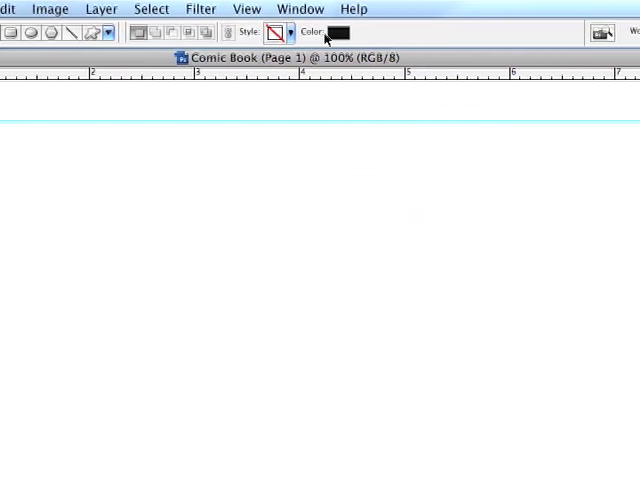
mouse_move(335, 32)
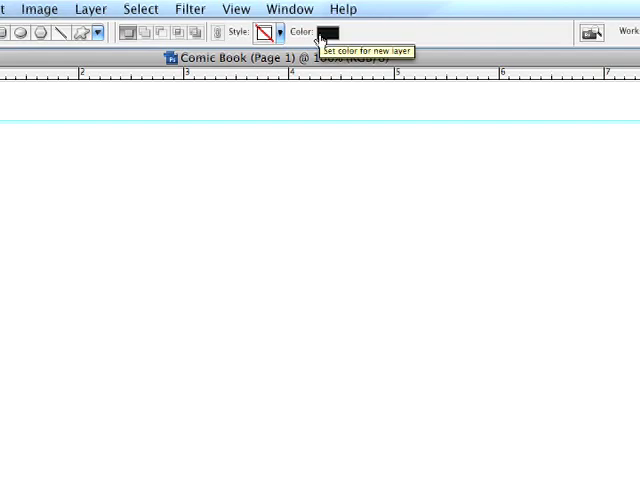
Set the shape fill colour to white (#ffffff) in the Color Picker
click(337, 31)
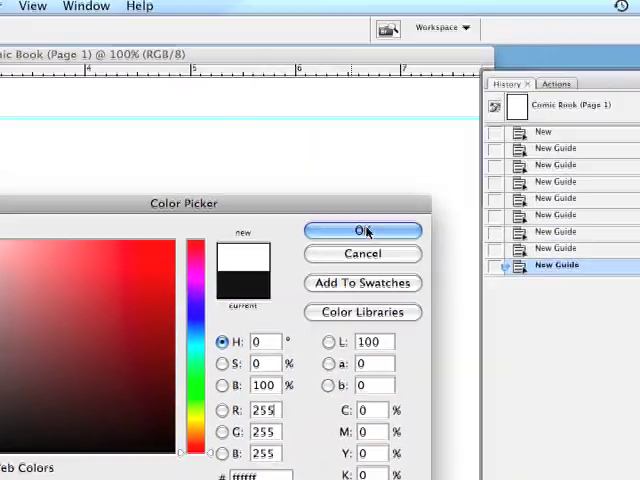
click(362, 230)
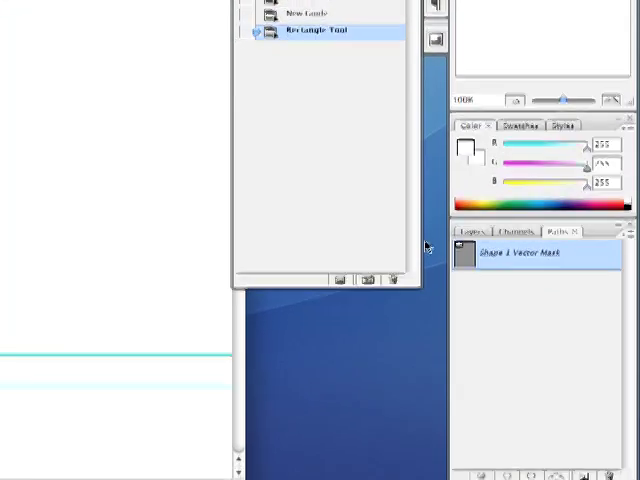
Show the Layers panel to check the new Shape 1 layer
click(470, 241)
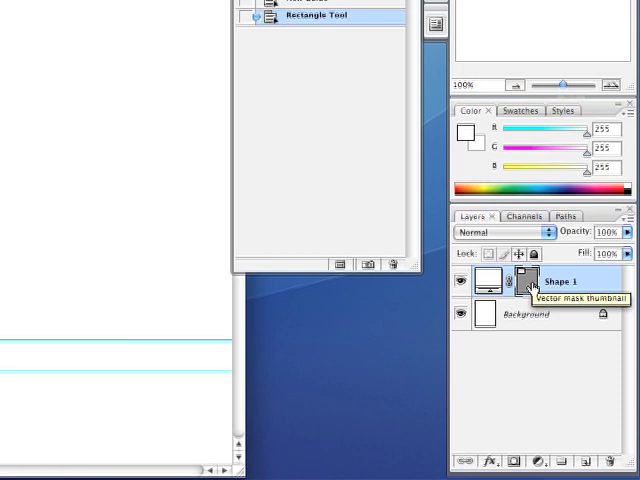
mouse_move(487, 281)
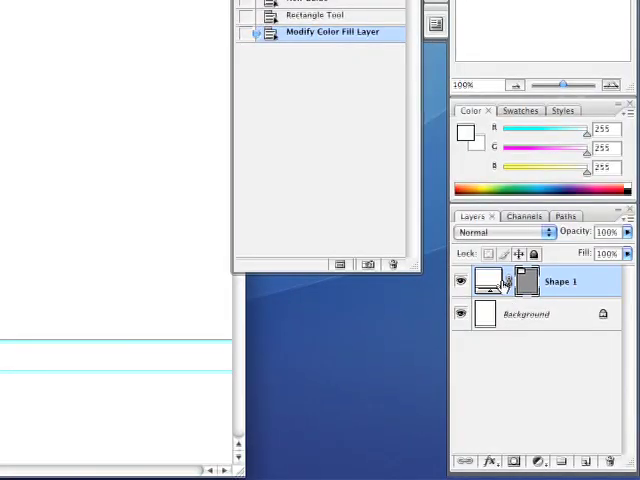
mouse_move(490, 281)
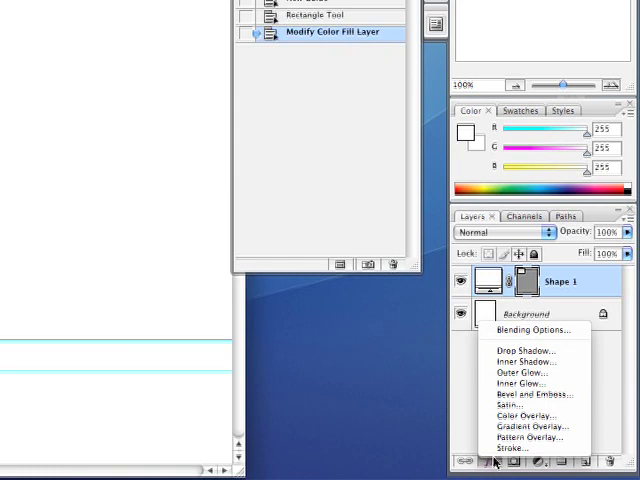
mouse_move(513, 448)
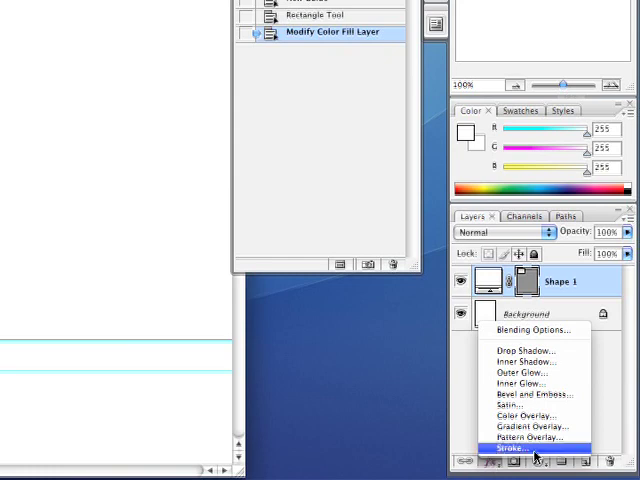
Add a 3 px Stroke effect to Shape 1 and make its colour black
click(509, 448)
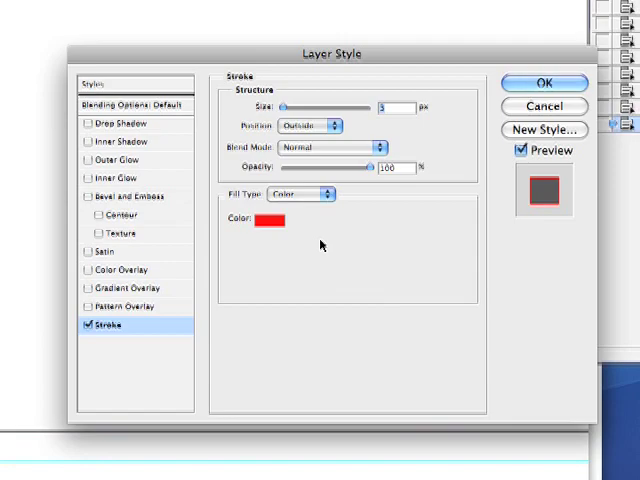
click(270, 221)
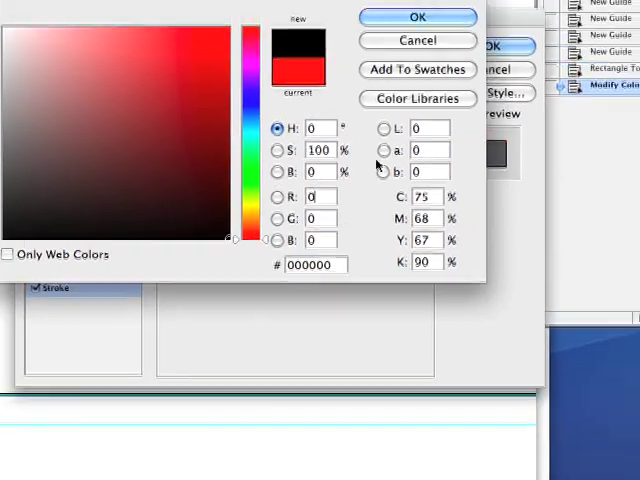
click(417, 17)
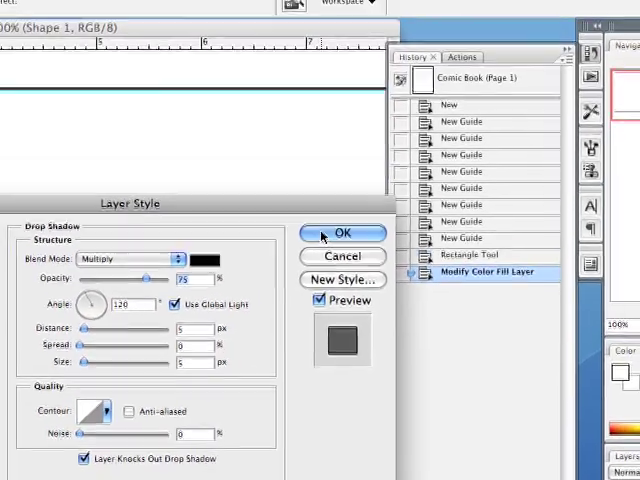
Apply the black stroke plus a Multiply drop shadow (75% opacity, distance 5, size 5)
click(342, 232)
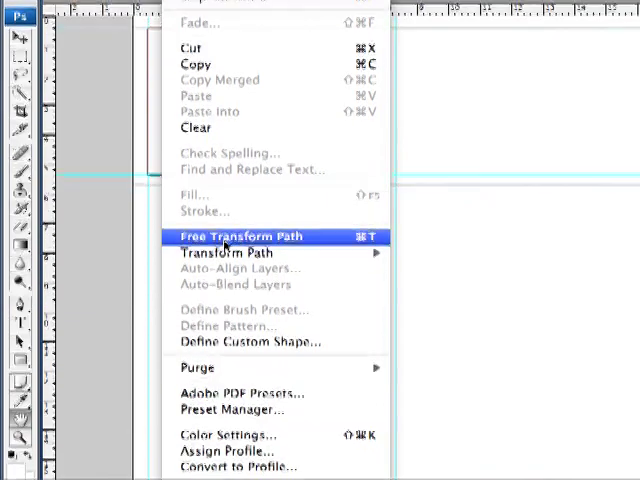
Free-transform the white panel's path so its edges snap to the top-left guides
click(238, 236)
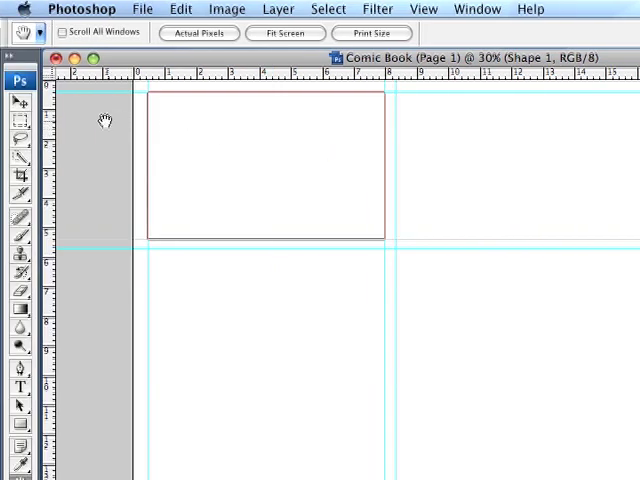
Commit the panel resize by switching to the Move tool
click(20, 102)
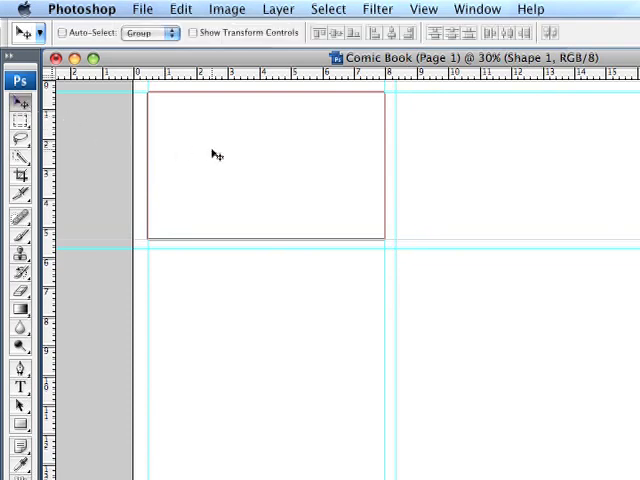